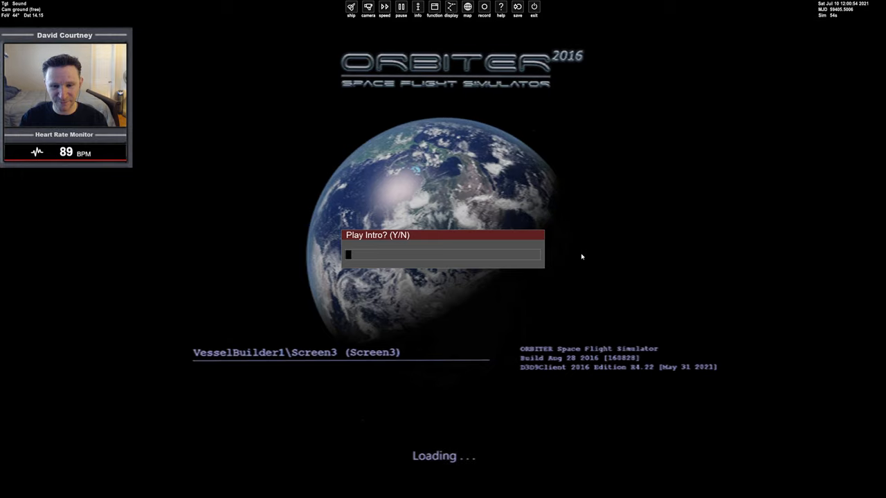
Step: Decline the intro with N so the lunar lander scenario loads in Moon orbit
key("n")
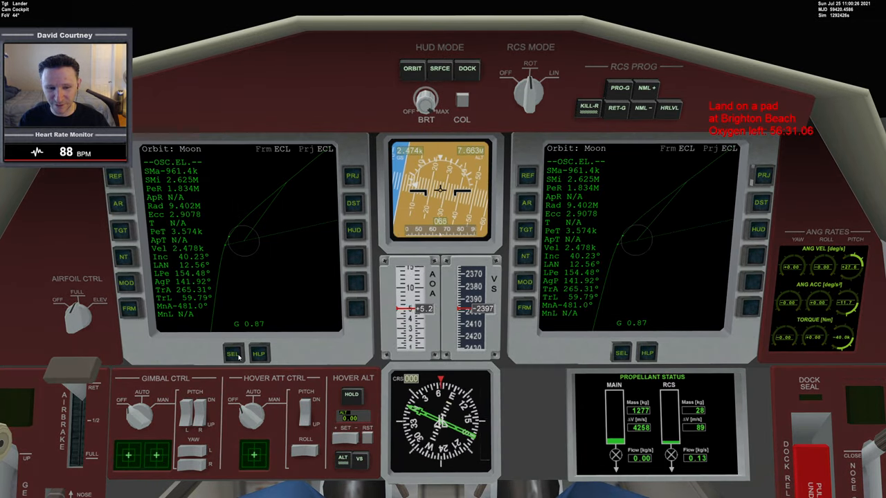
Step: Switch the left display to TransX BaseApproach targeting Brighton Beach
left_click(233, 353)
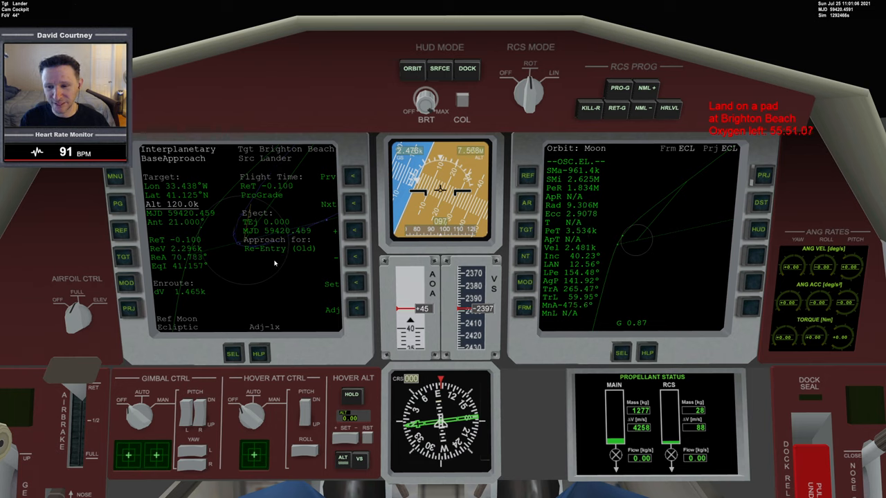
Step: Set the Brighton Beach approach altitude to 0 on the left display
left_click(332, 283)
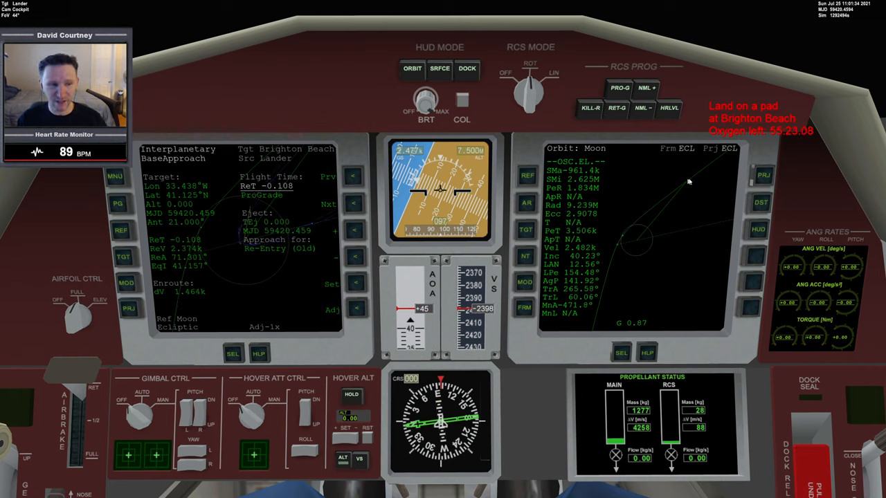
mouse_move(808, 139)
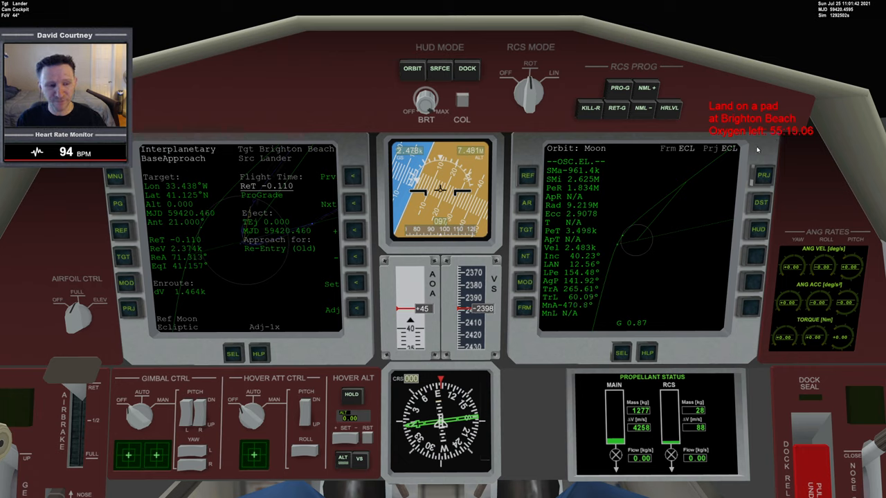
mouse_move(382, 311)
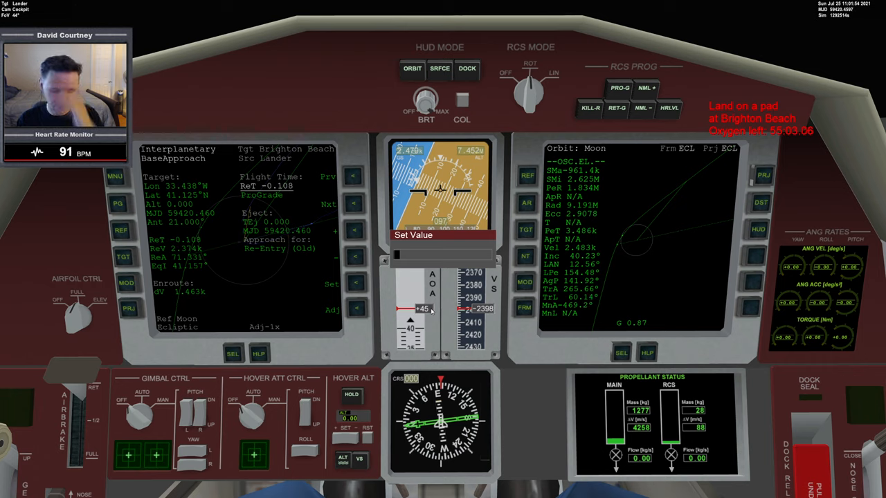
Step: Enter 1800 as the approach value, dropping enroute delta-v to about 440
type("1800")
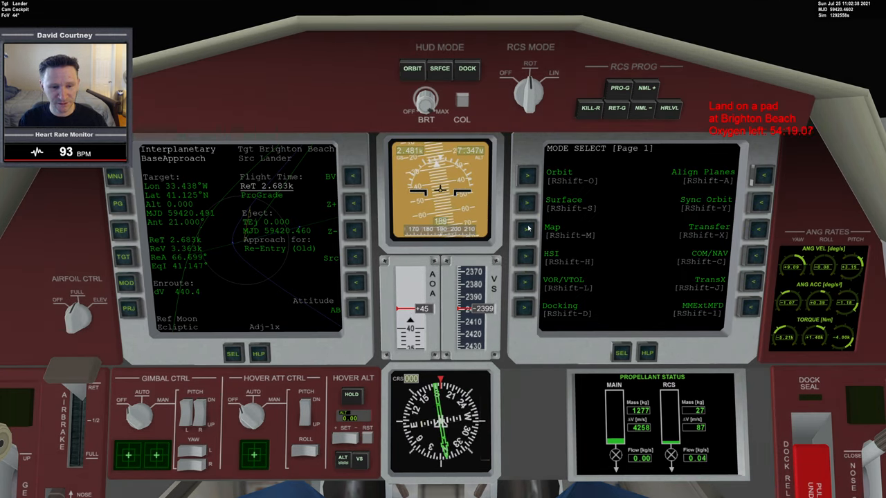
Step: Show the Moon map with the lander and Brighton Beach on the right display
left_click(526, 228)
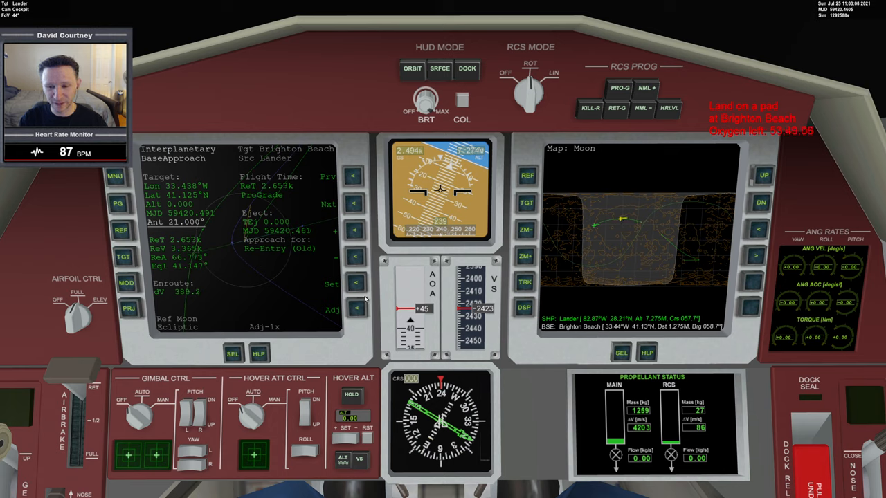
Step: Set the approach angle to −1° and zoom the Moon map in on the ground track
left_click(332, 284)
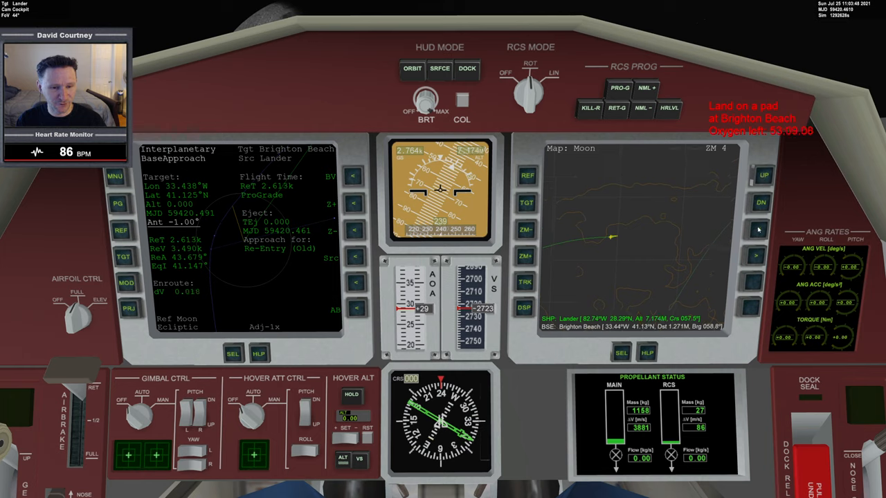
left_click(525, 256)
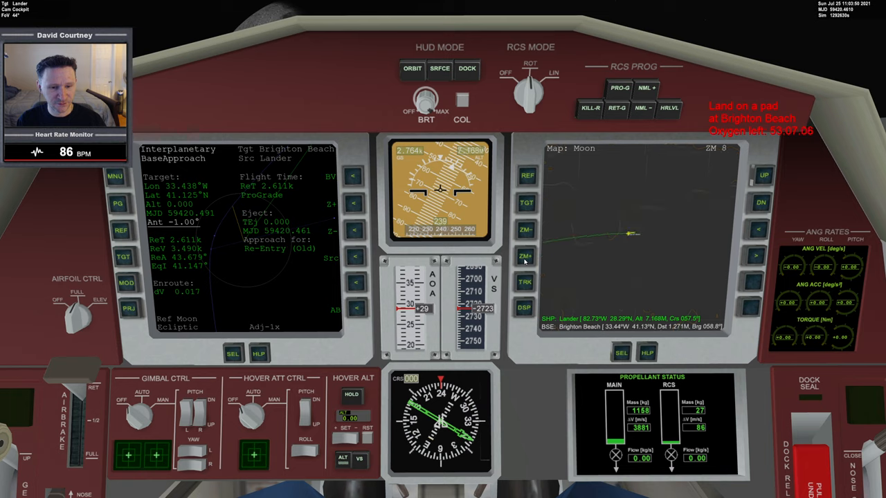
left_click(525, 256)
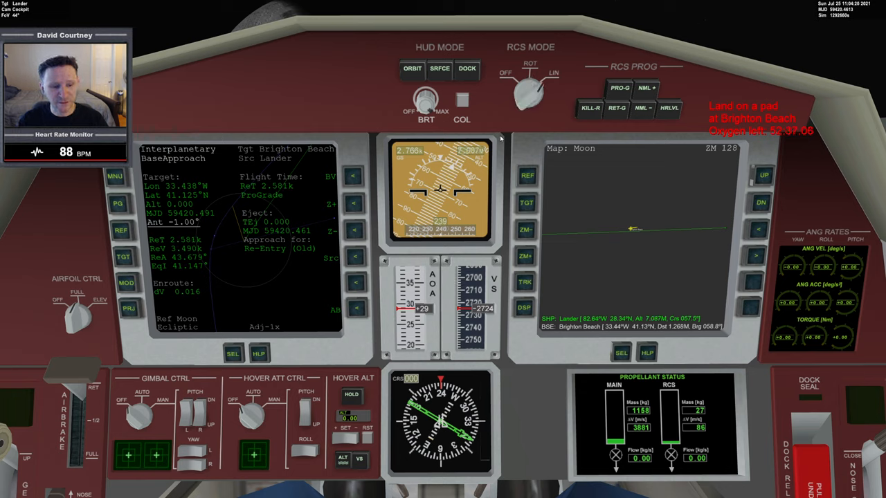
mouse_move(631, 230)
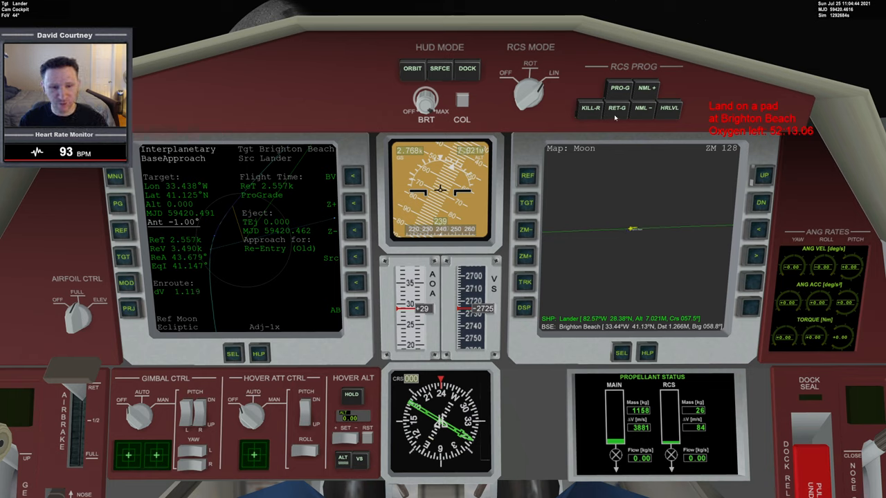
Step: Hold the lander pointed retrograde with RET-G
left_click(616, 107)
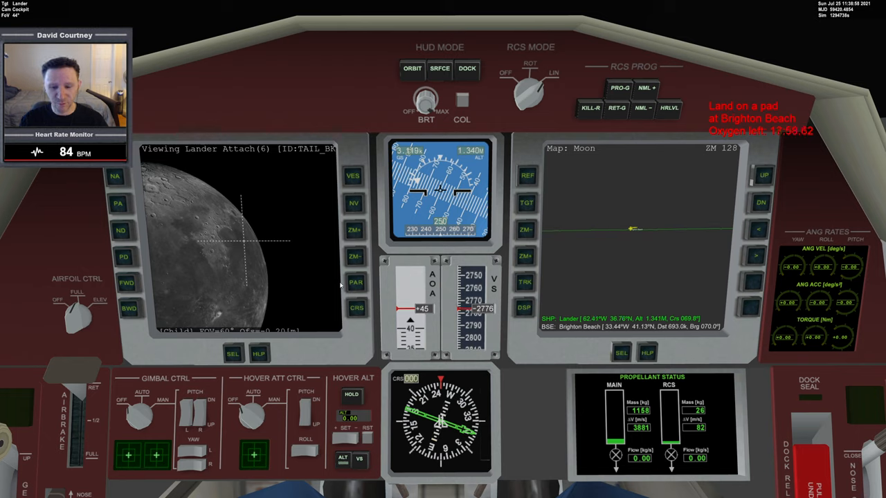
Step: Switch the right display to BurnTimeMFD from the mode list
left_click(621, 352)
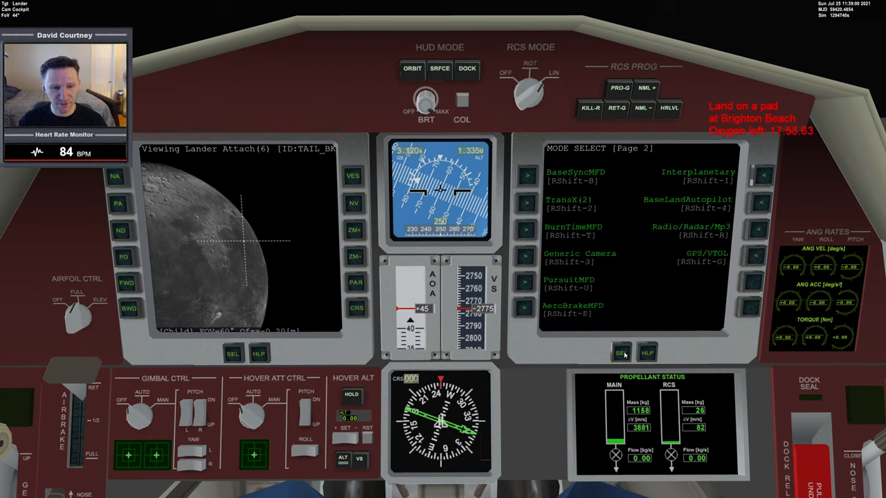
left_click(621, 353)
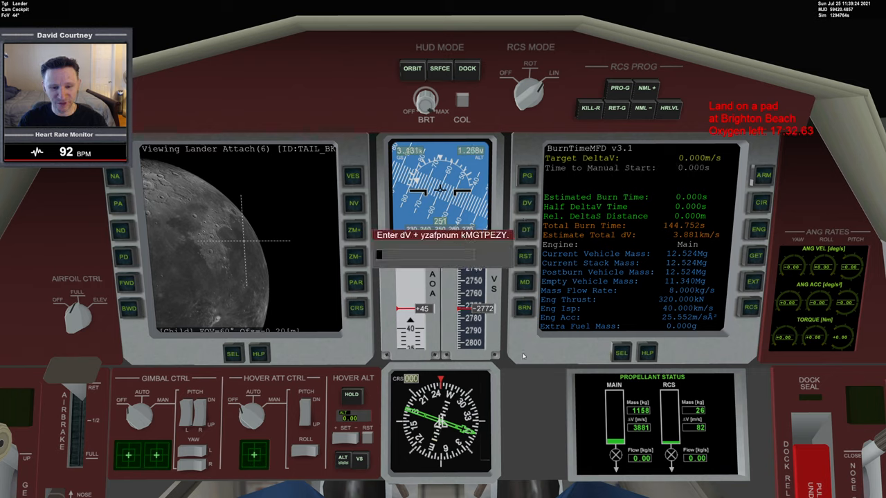
Step: Enter 277 as BurnTimeMFD's target delta-v of 2.770 km/s
type("277")
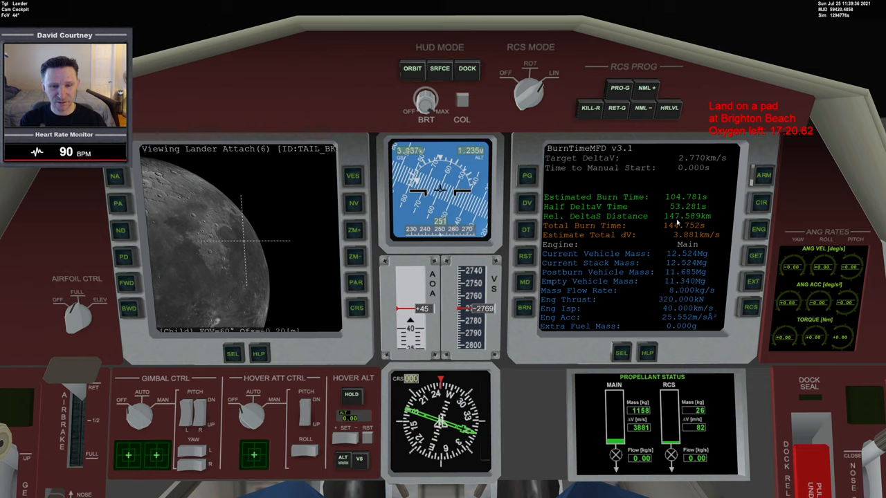
left_click(526, 202)
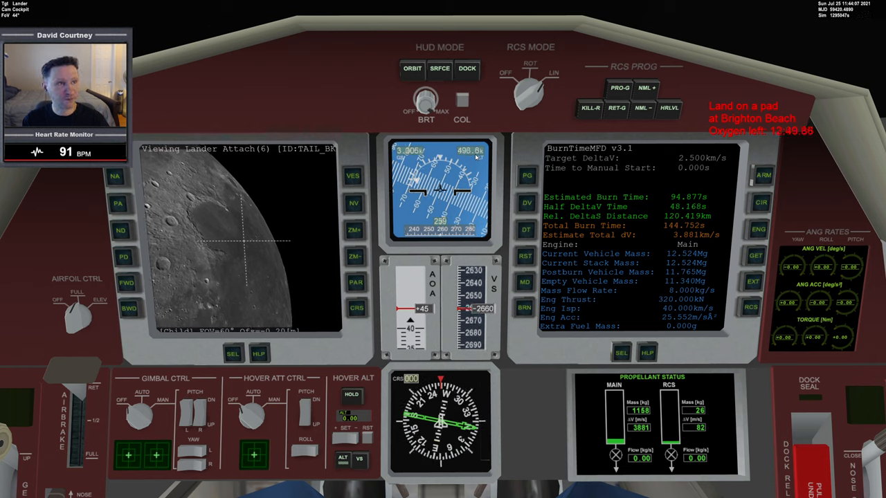
mouse_move(515, 281)
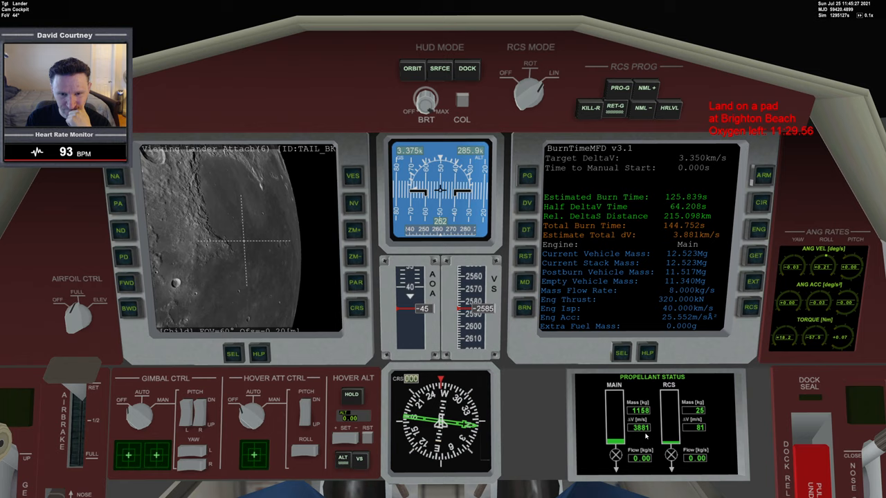
mouse_move(680, 285)
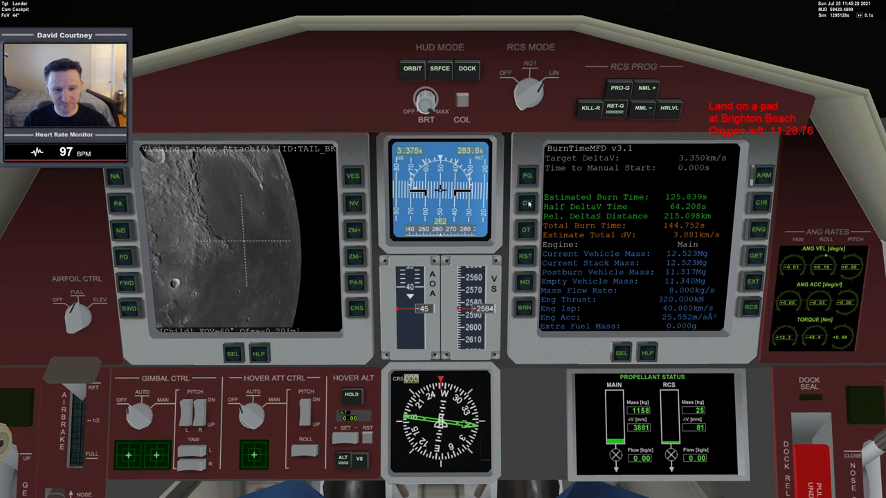
Step: Arm the 3.350 km/s main-engine braking burn in BurnTimeMFD
left_click(526, 202)
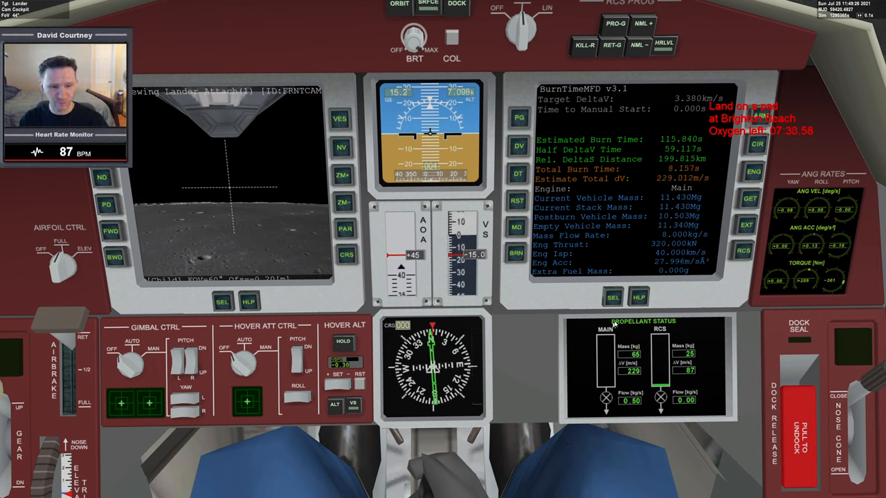
Step: At about 7 km altitude, sinking 15 m/s, show the right MFD's display mode list
left_click(612, 297)
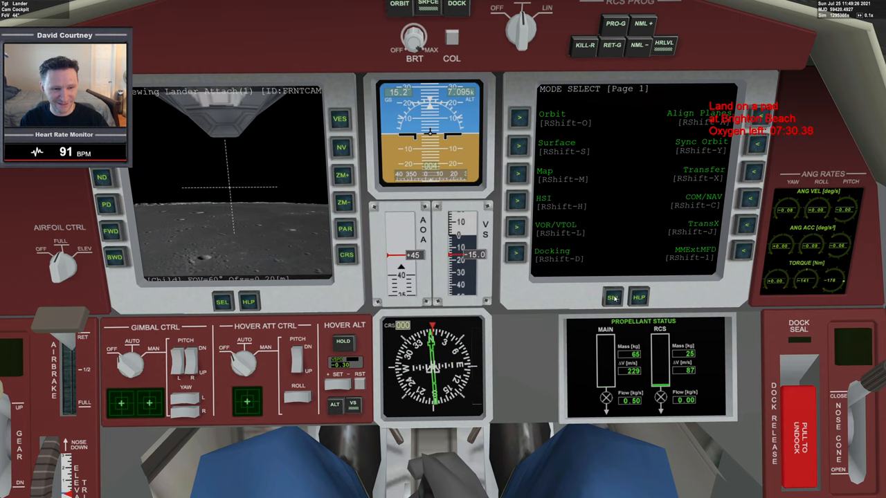
Step: Tune NAV1 to 116.30 MHz (VOR LBB) and switch the MFD to VOR/VTOL mode
left_click(612, 297)
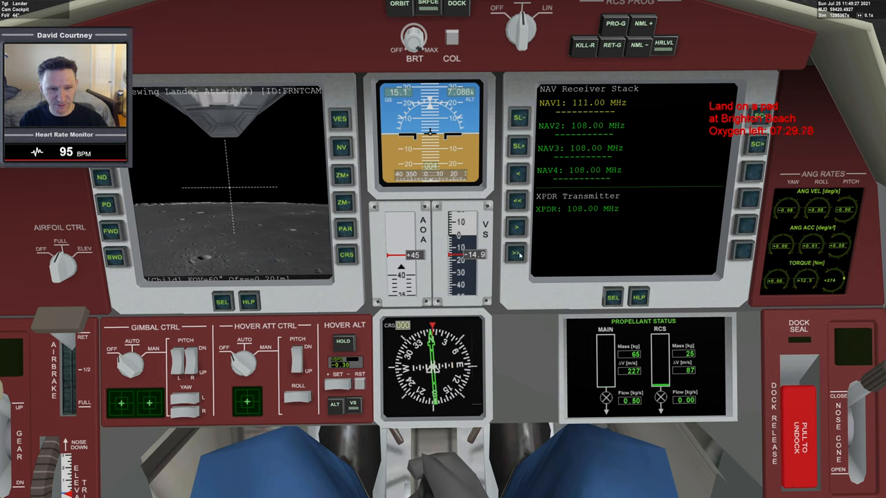
left_click(516, 227)
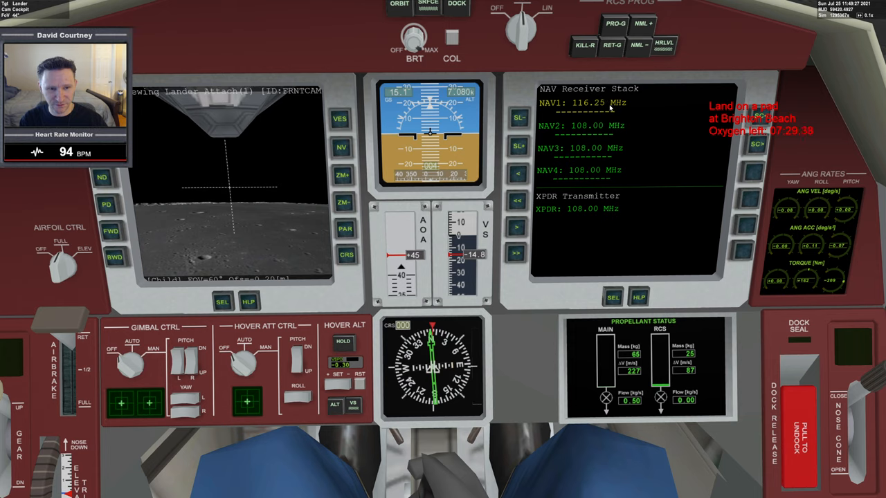
left_click(516, 228)
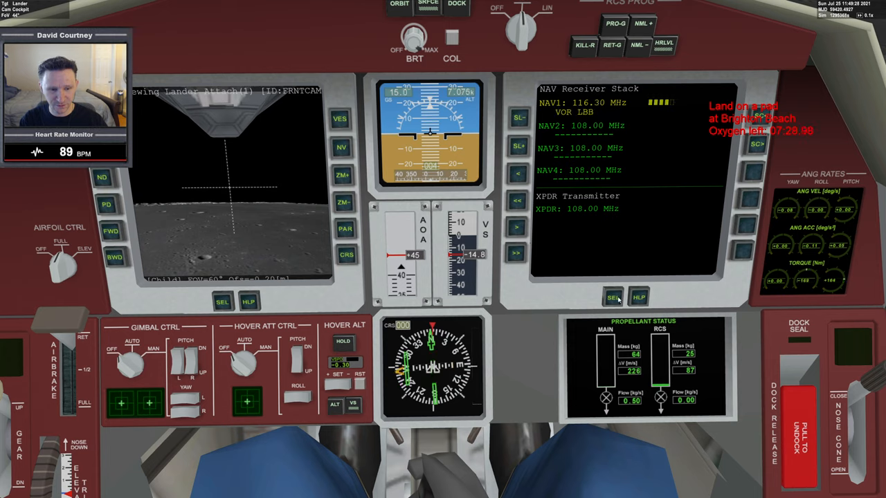
left_click(613, 298)
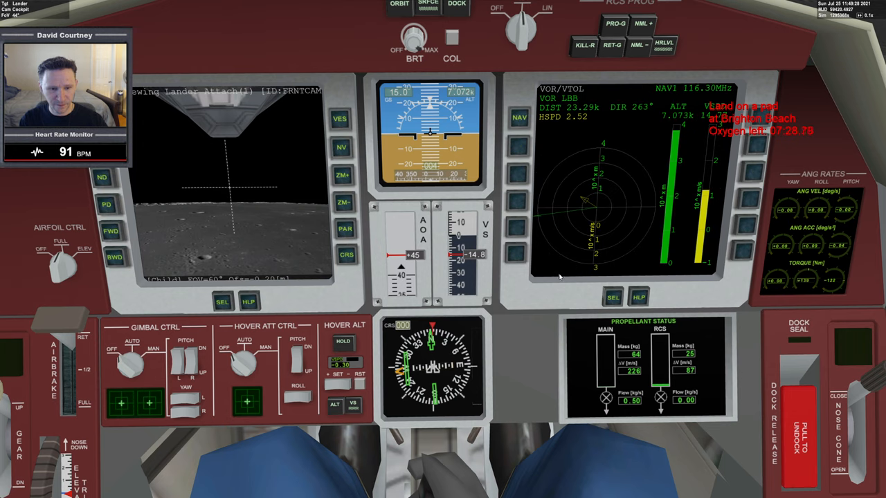